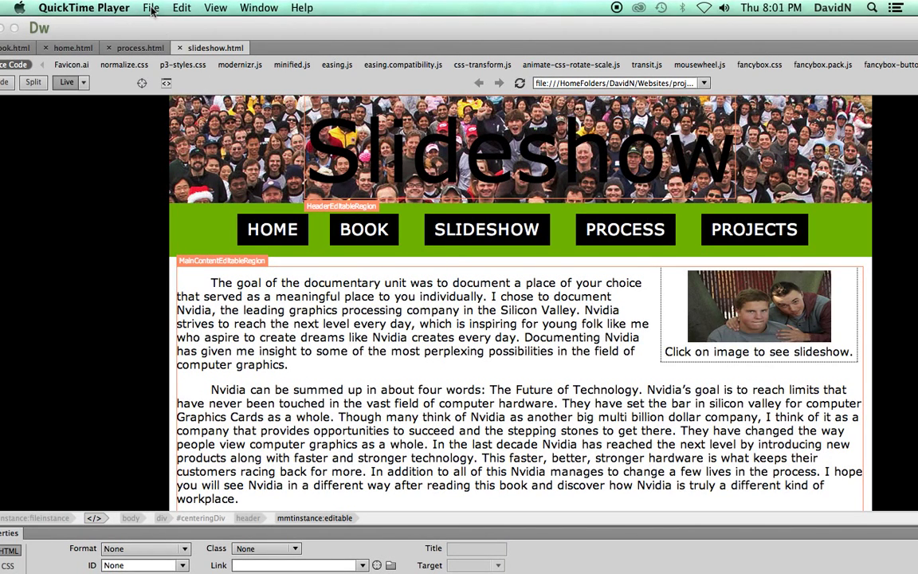
pyautogui.moveTo(179, 27)
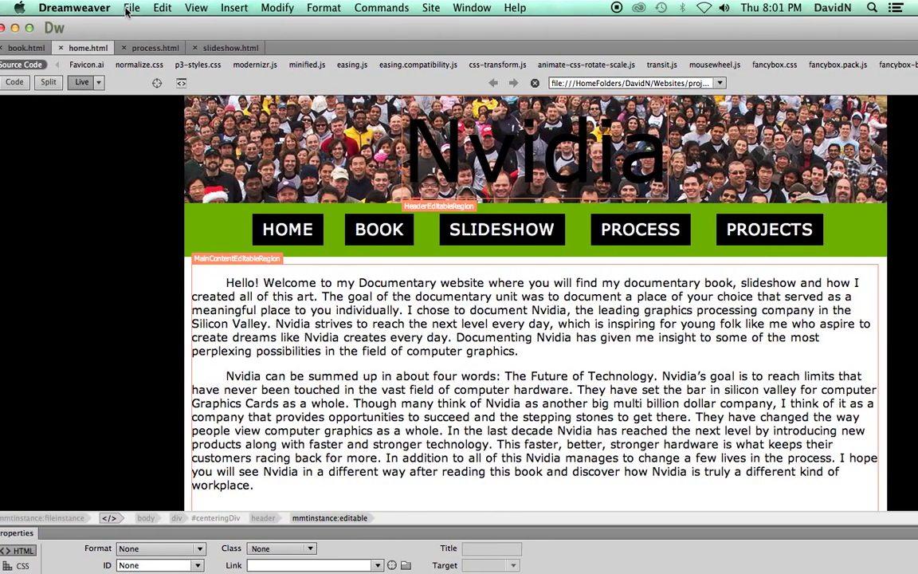
pyautogui.click(14, 82)
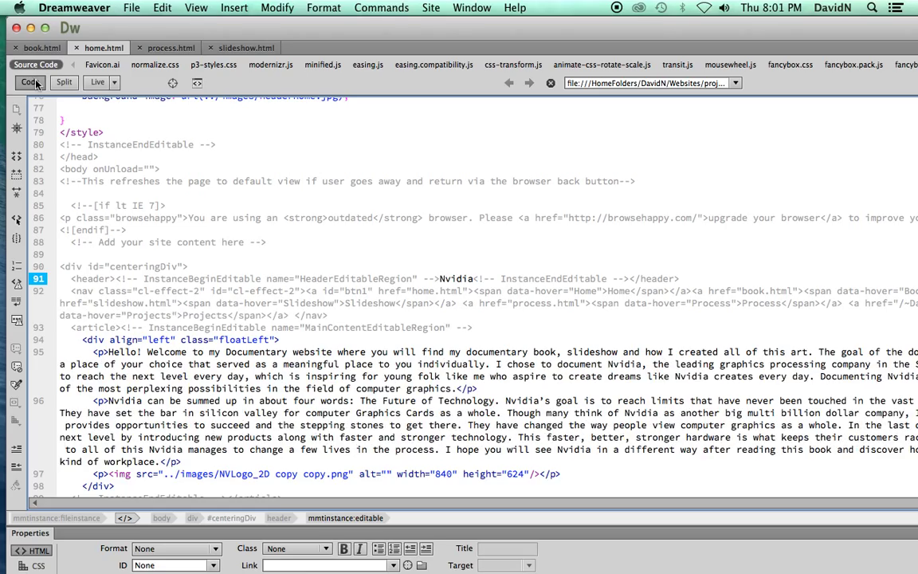
pyautogui.moveTo(97, 82)
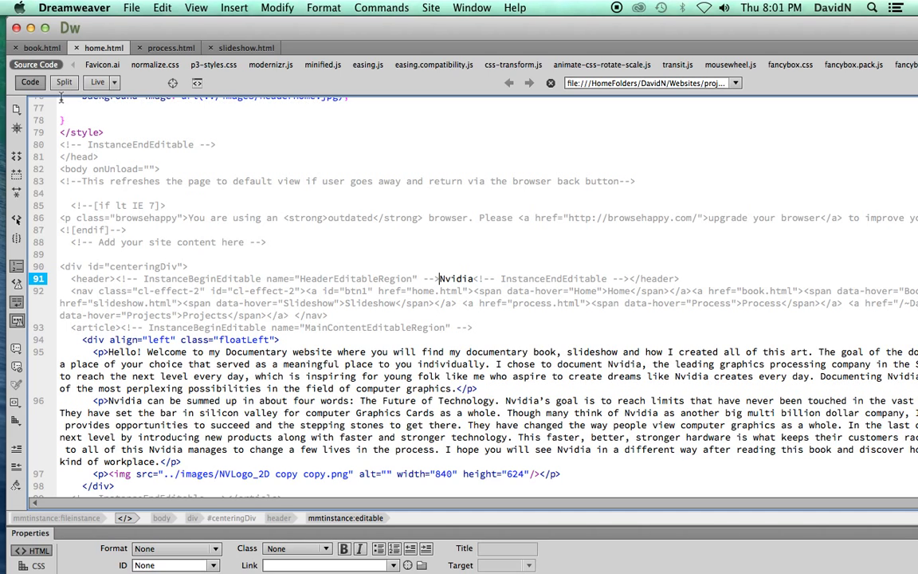
pyautogui.moveTo(97, 82)
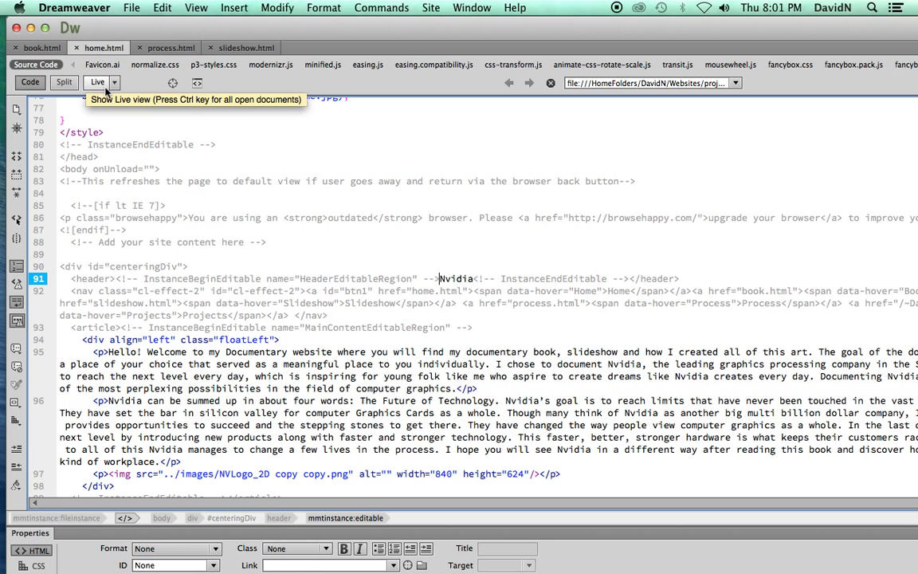
pyautogui.click(97, 83)
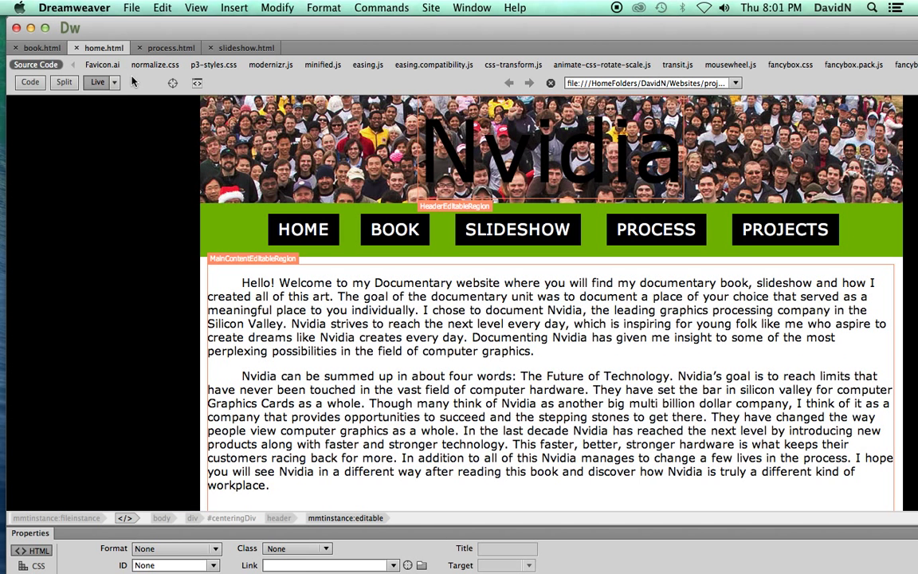
pyautogui.click(114, 82)
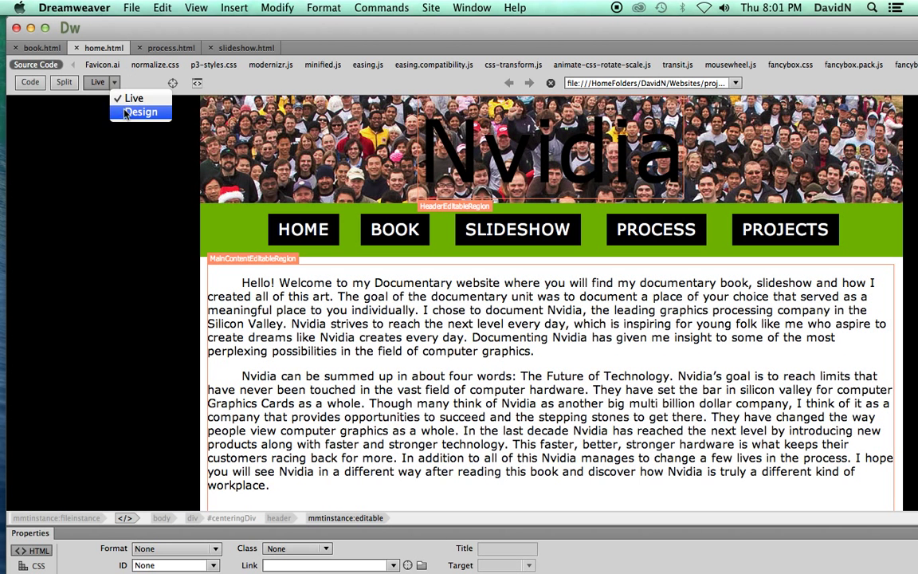
# Switch the home page to Design view, showing plain fonts and cramped navigation buttons.
pyautogui.click(140, 112)
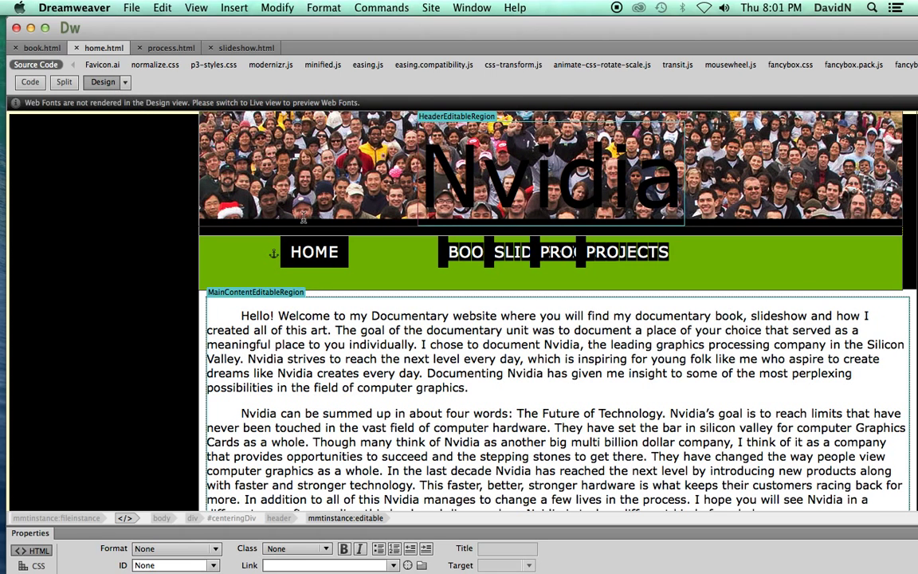
pyautogui.moveTo(125, 82)
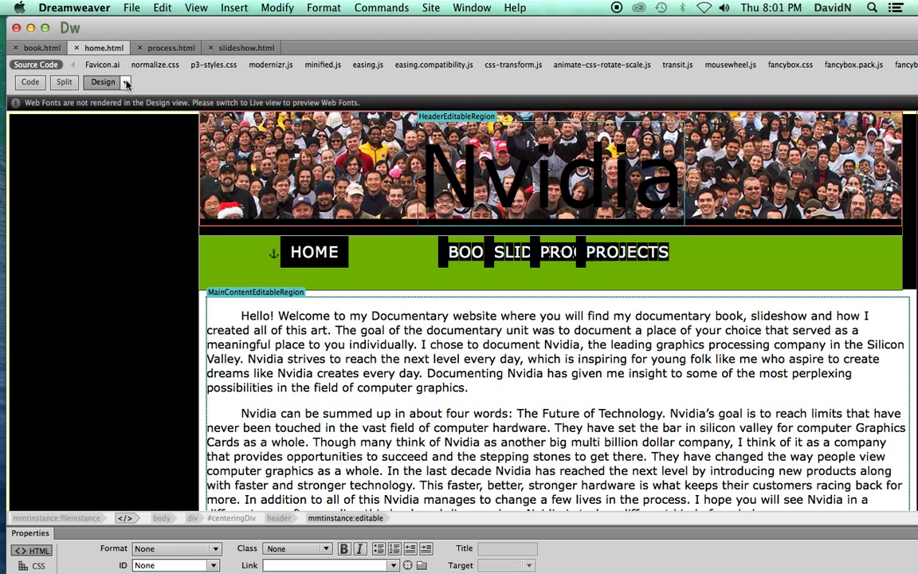
# Switch back to Live view so web fonts and evenly spaced navigation render again.
pyautogui.click(126, 83)
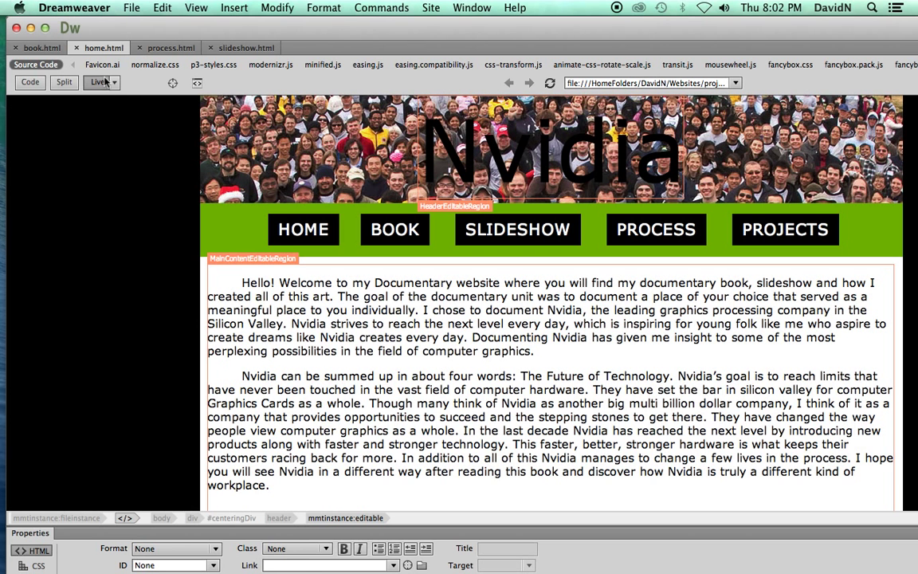
pyautogui.moveTo(799, 259)
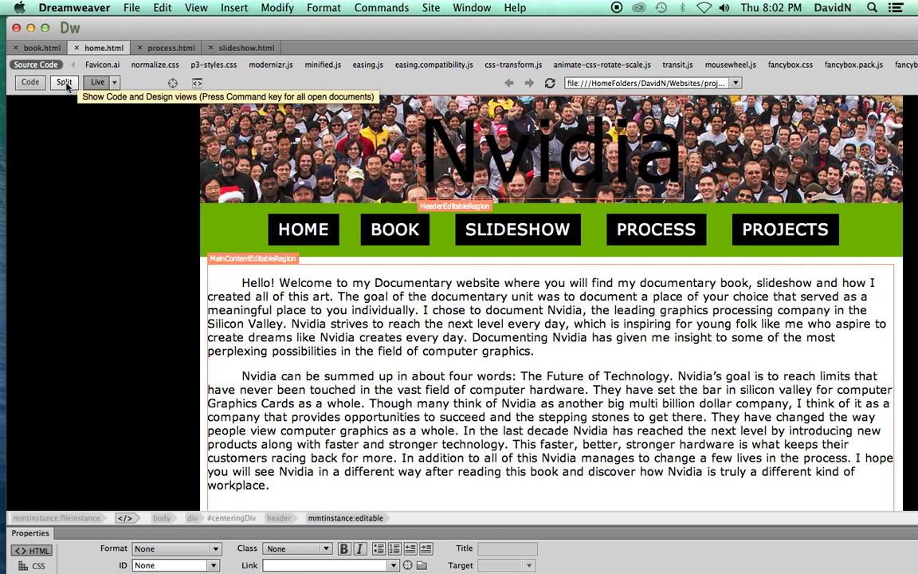
pyautogui.moveTo(30, 82)
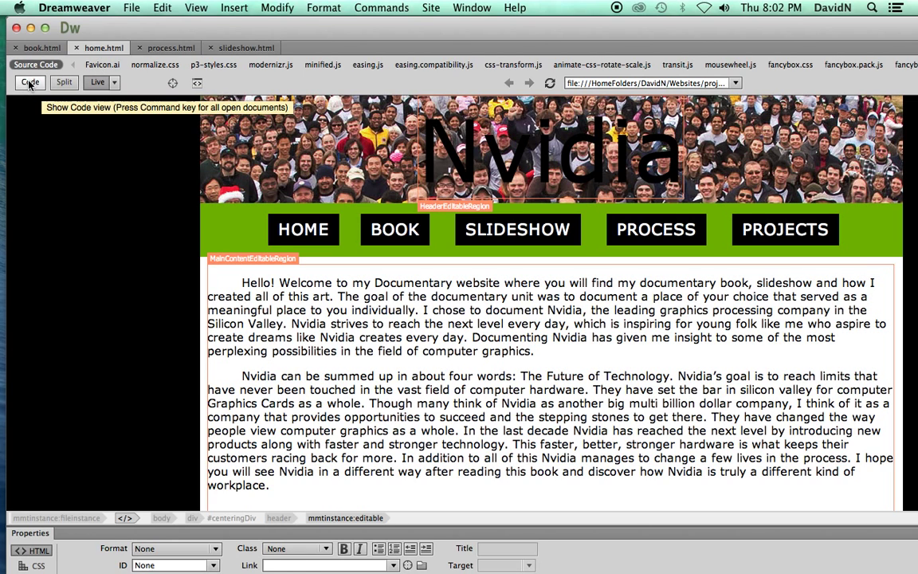
pyautogui.moveTo(36, 86)
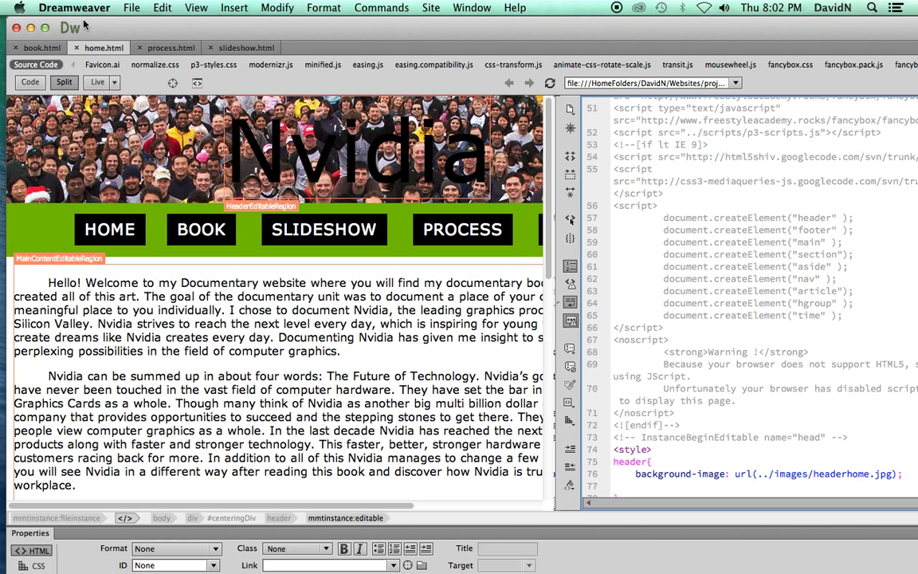
pyautogui.moveTo(616, 7)
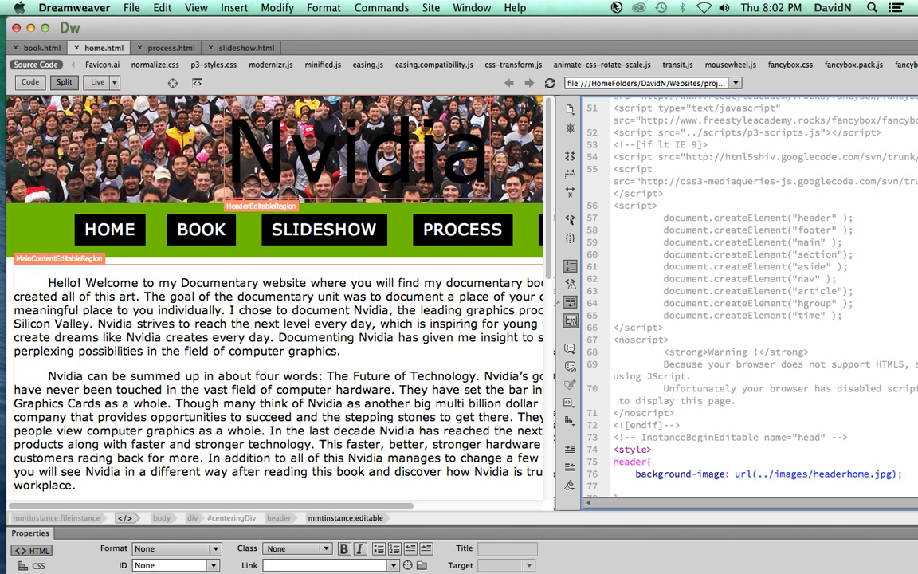